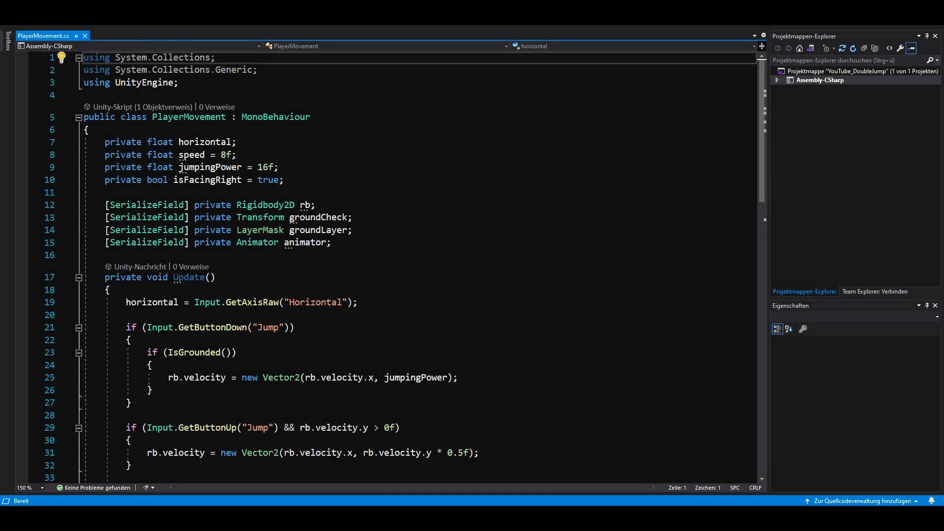
Step: Add a 'private bool doubleJump;' field below isFacingRight, then scroll to Update()
scroll("down", 3)
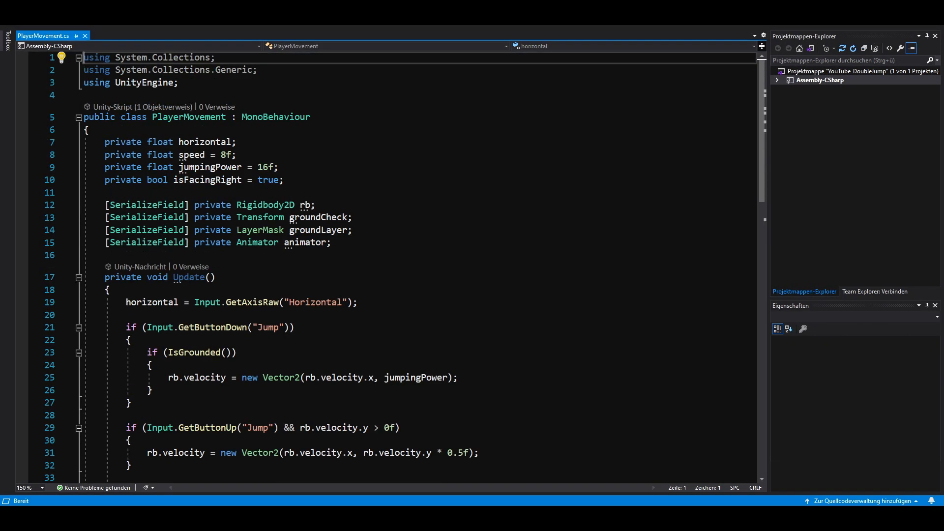
type("private bool doubleJump;")
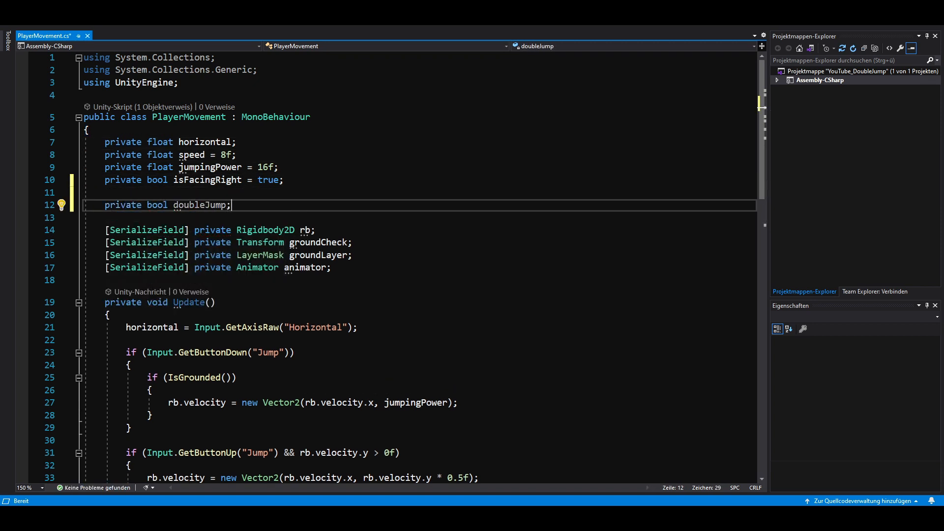
scroll("down", 3)
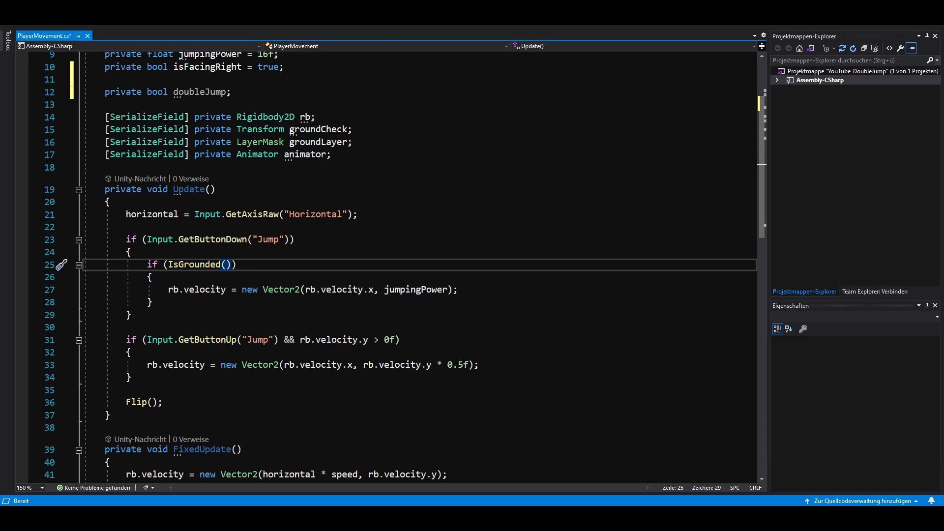
Step: Change the jump condition to 'IsGrounded() || doubleJump' and add 'doubleJump = !doubleJump;' after jumping
type("|| doubl")
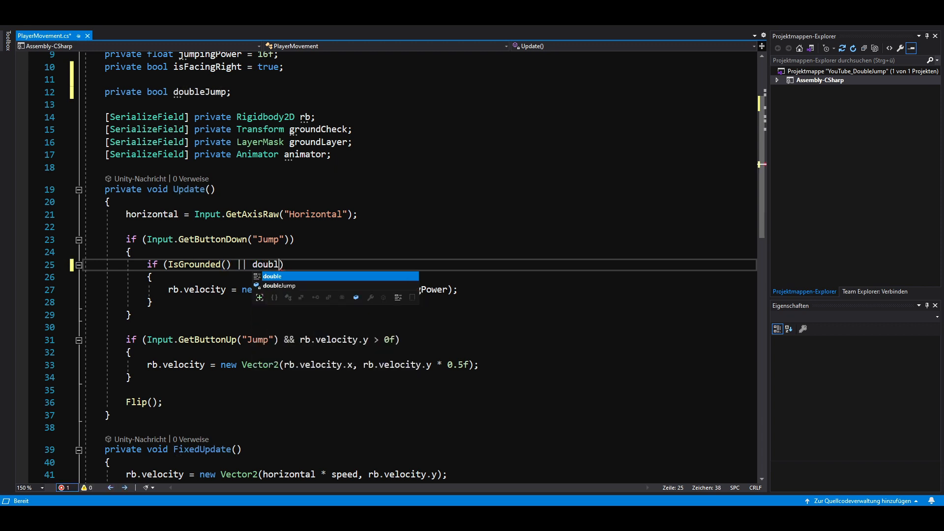
key("Tab")
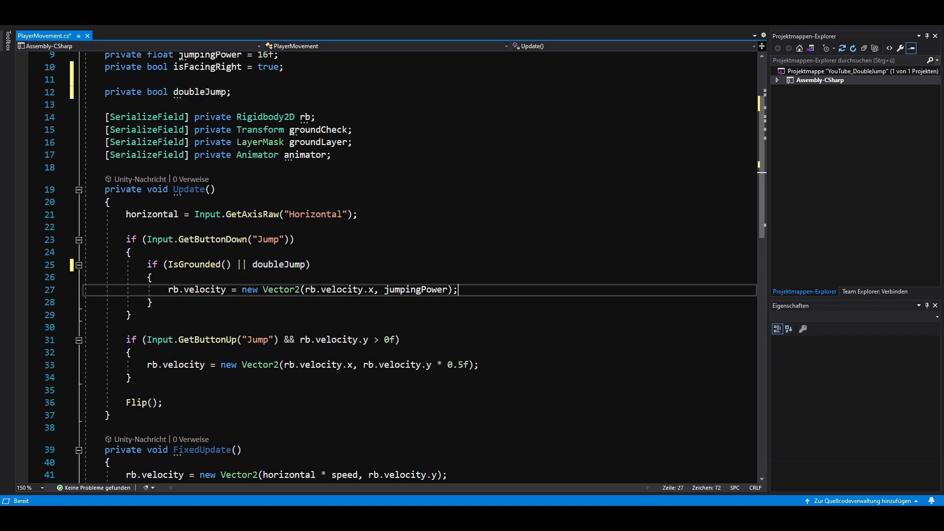
type("doubleJump")
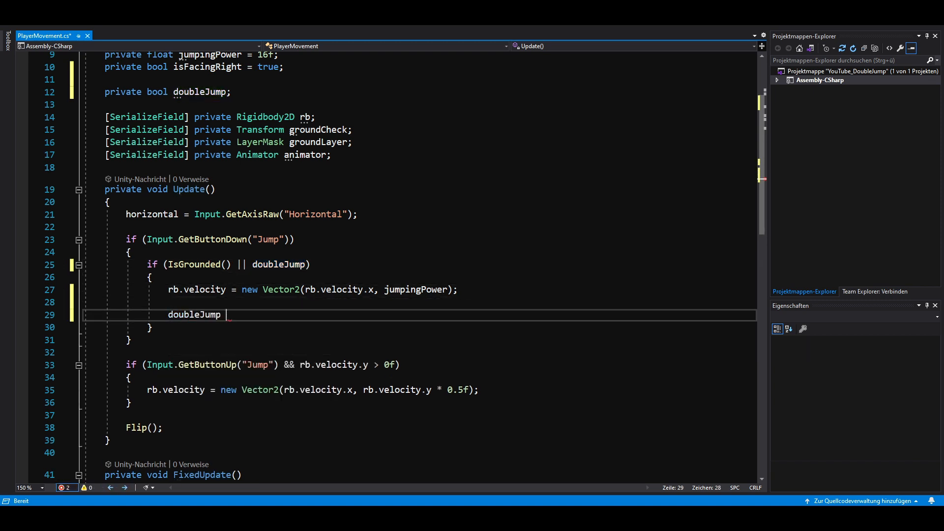
type("= !doubleJump;")
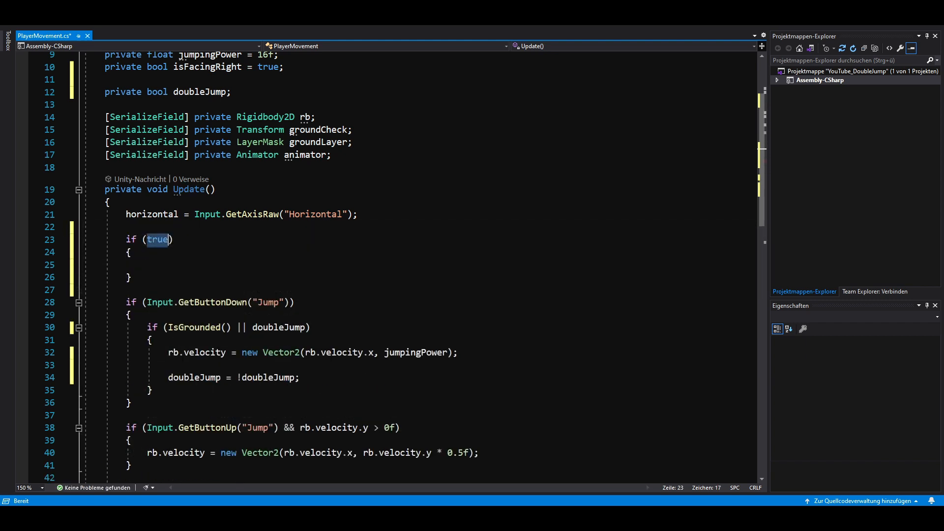
Step: Make the block 'if (IsGrounded() && !Input.GetButton("Jump"))' setting doubleJump = false inside
type("IsGrounded()")
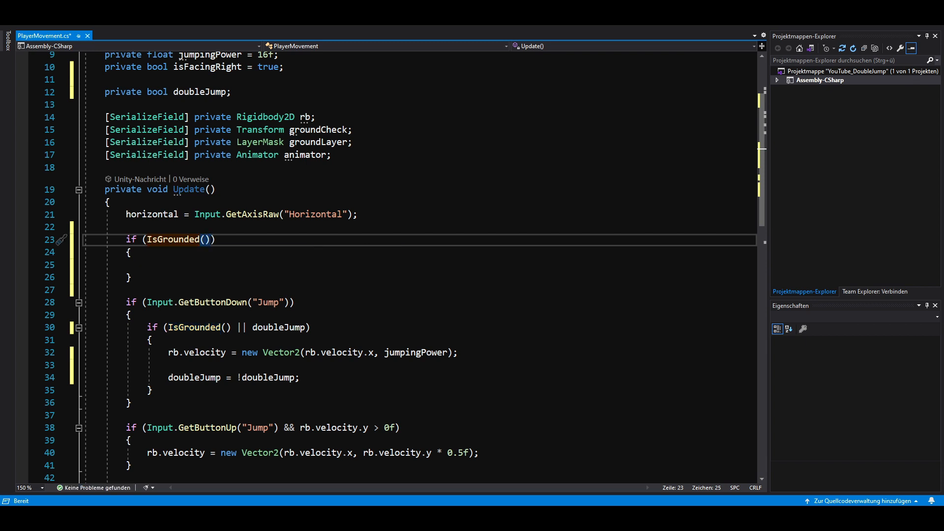
type("&& !Input.GetButton")
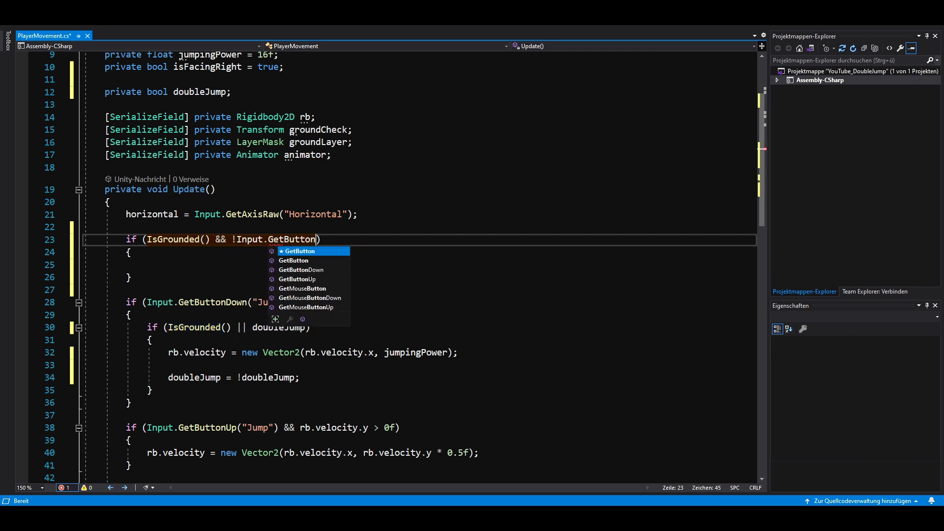
type("(\"Jump\"))")
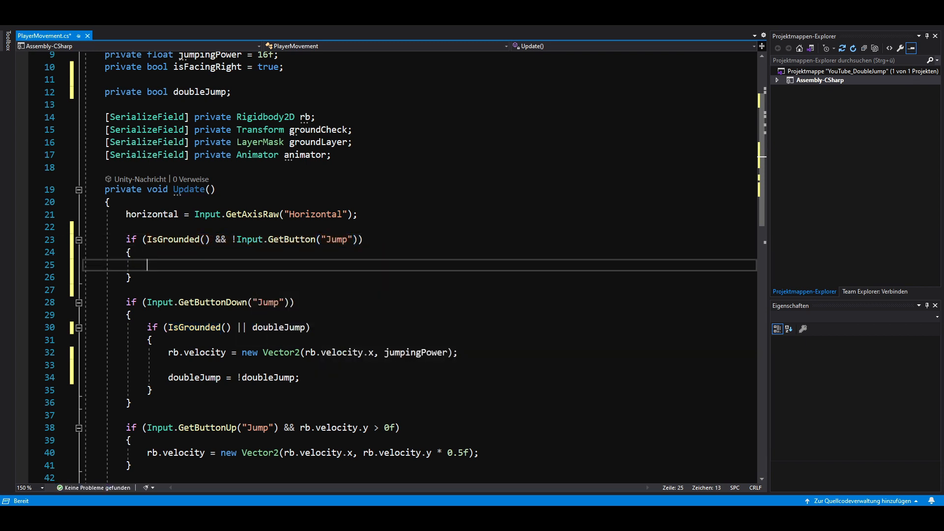
type("doubleJump = false;")
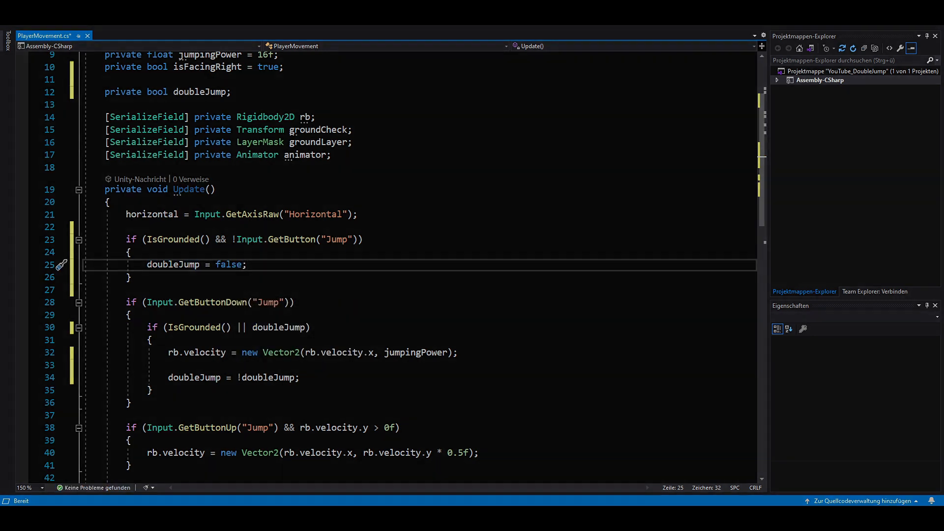
Step: Switch to the Unity editor and enter Play mode to test jumping between the orange platforms
left_click(444, 33)
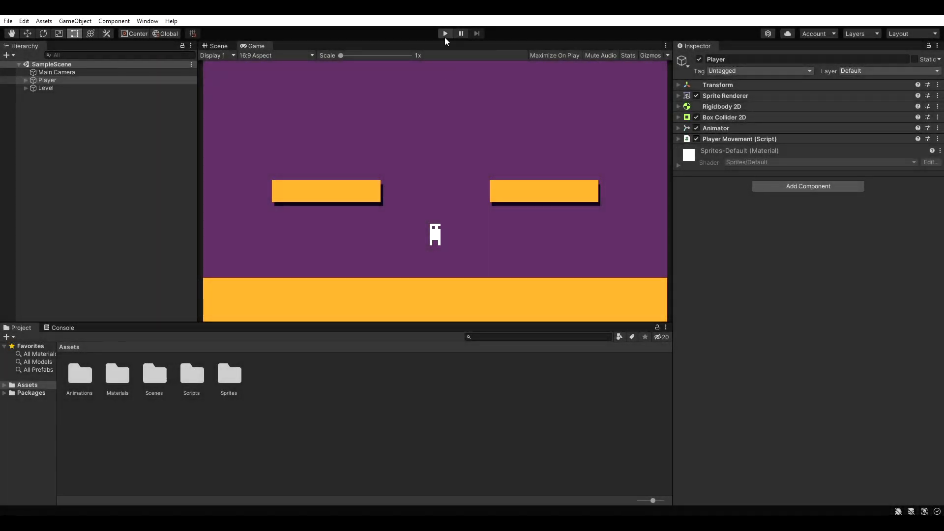
left_click(445, 33)
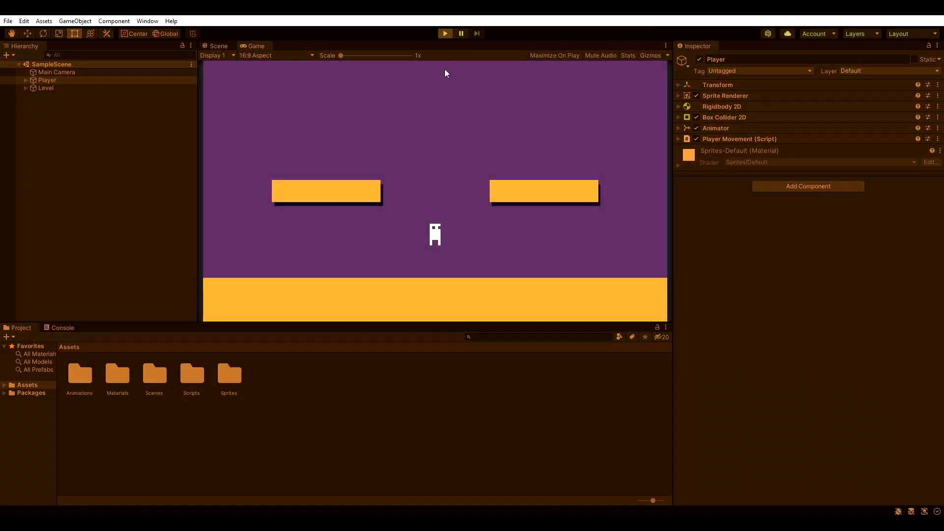